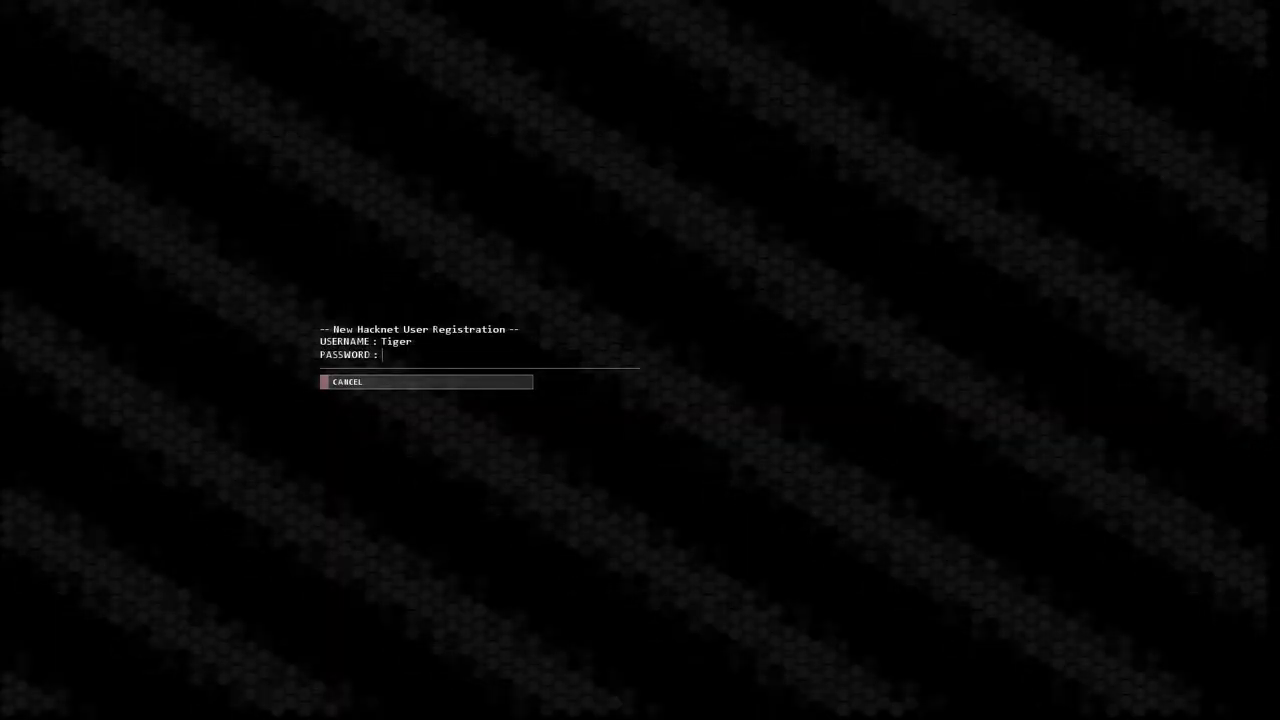
- Enter the matching password and confirm registration of user Tiger
{"action": "type", "text": "**"}
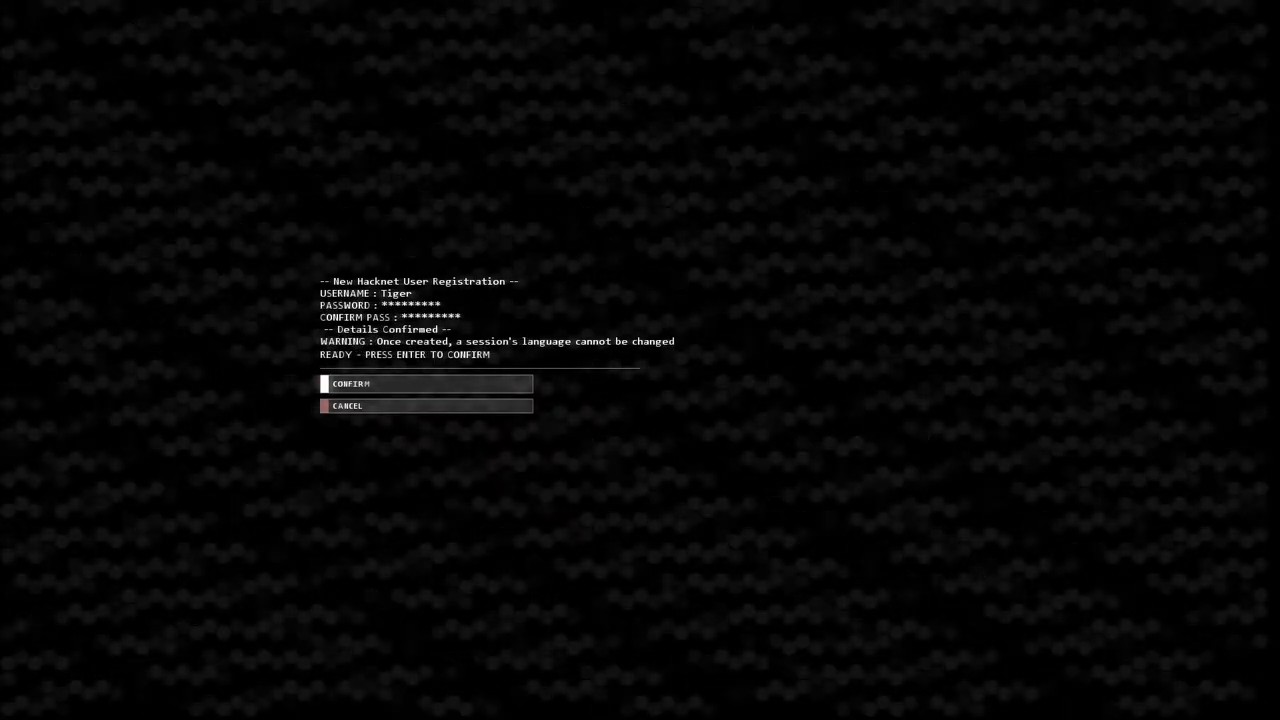
{"action": "left_click", "coordinate": [426, 383]}
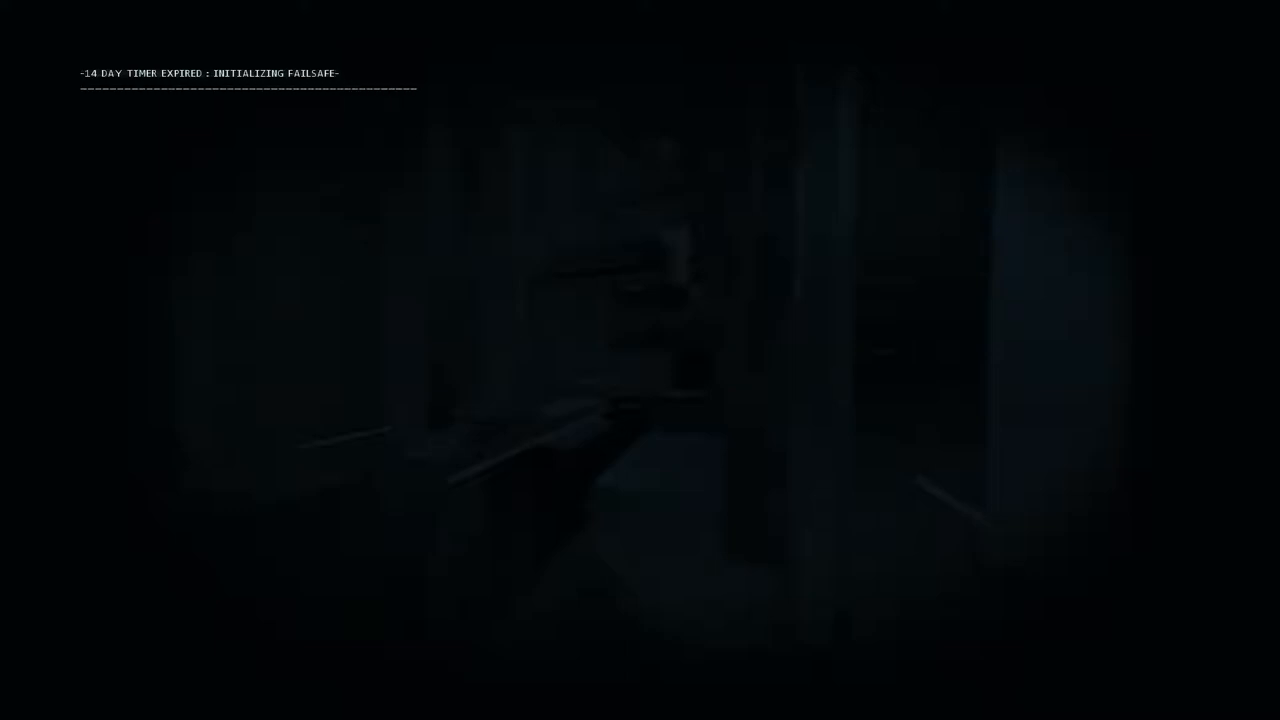
- Follow the intro, scan the home PC, disconnect, and connect to Introversion Inc
{"action": "type", "text": "Hi."}
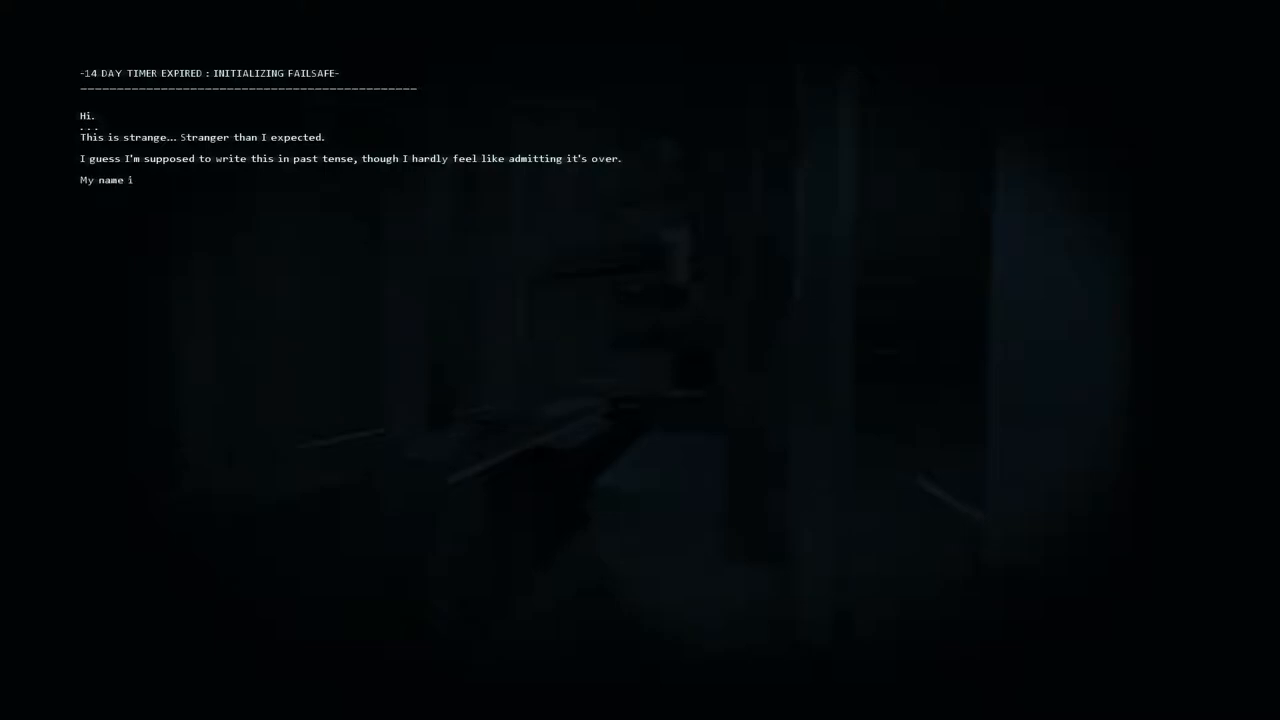
{"action": "type", "text": "s Bit, and if you're r"}
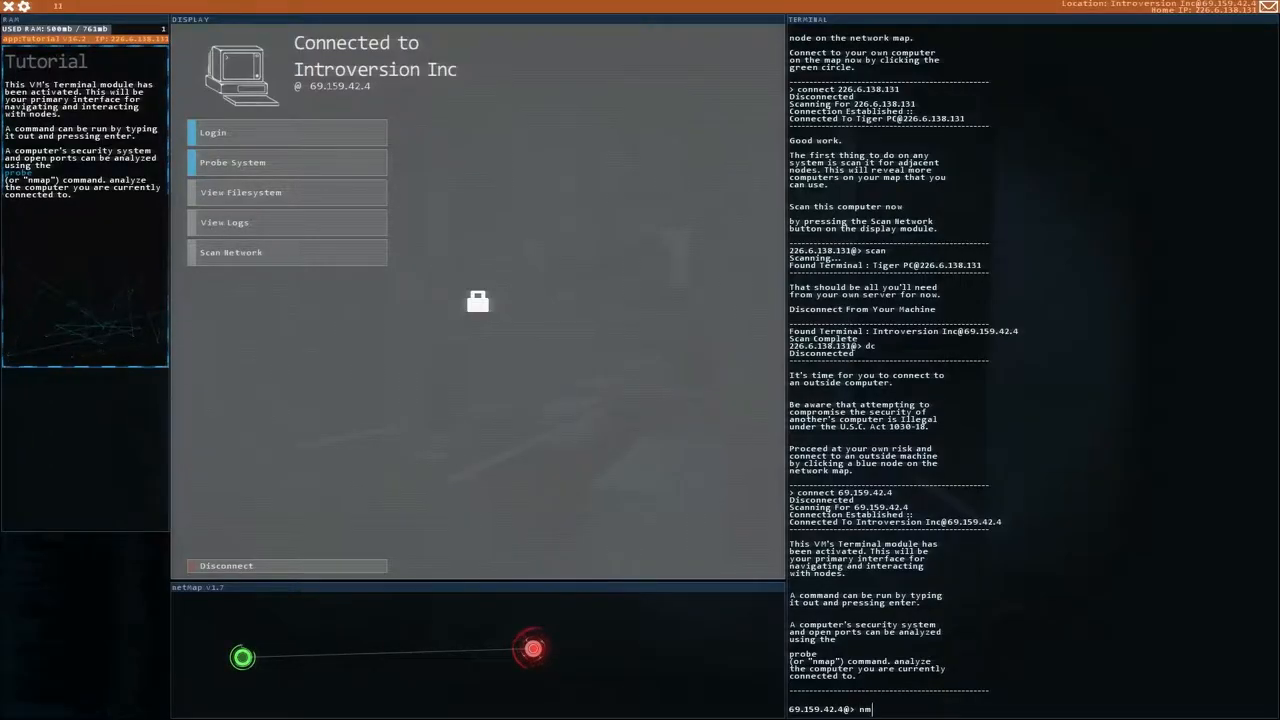
- Nmap and porthack 160.76.107.131, copy SSHcrack.exe, wipe logs, and read EmailDraft.txt
{"action": "type", "text": "map"}
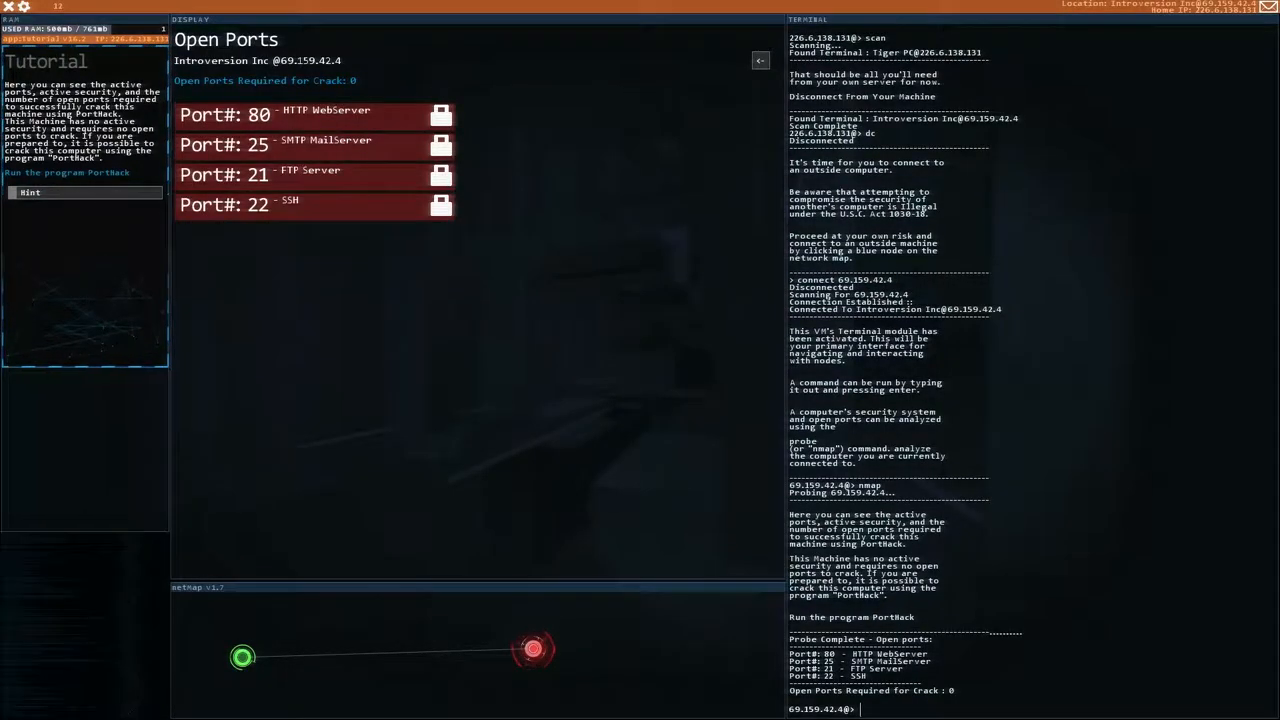
{"action": "type", "text": "p"}
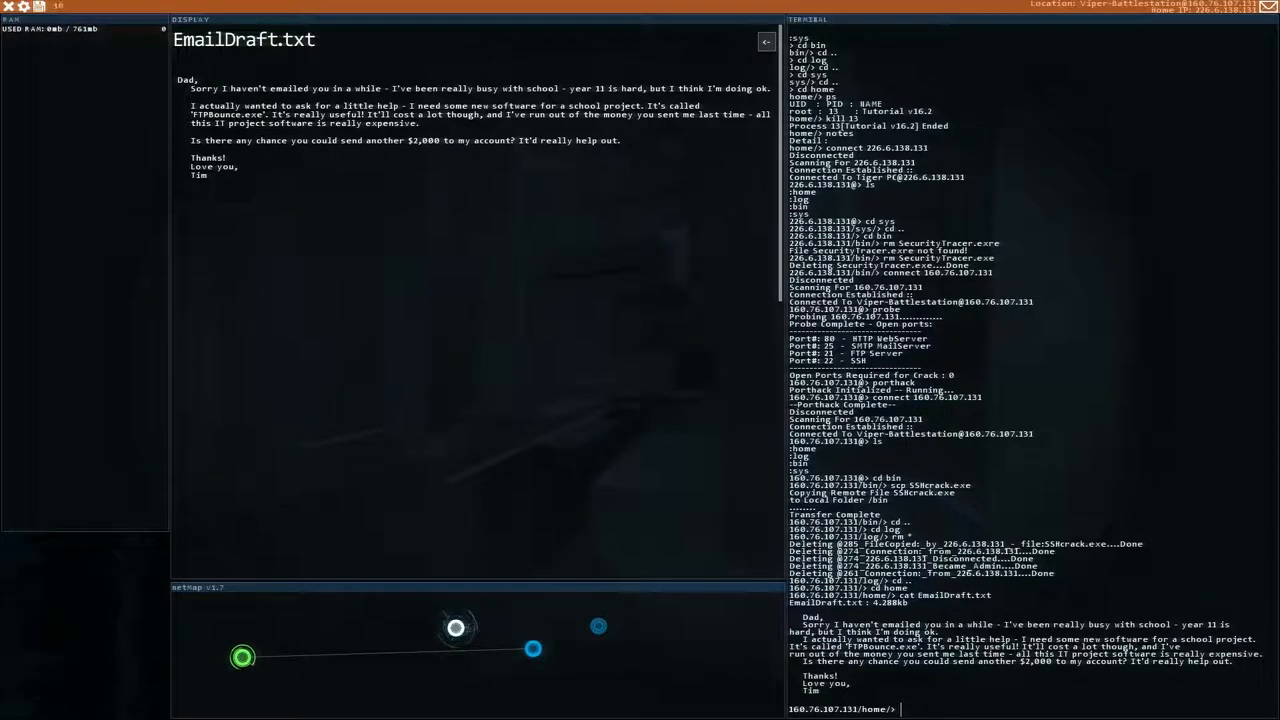
- Read asdf.txt and seb.txt, wipe logs, then SSHcrack and porthack 213.45.6.194
{"action": "type", "text": "cd .."}
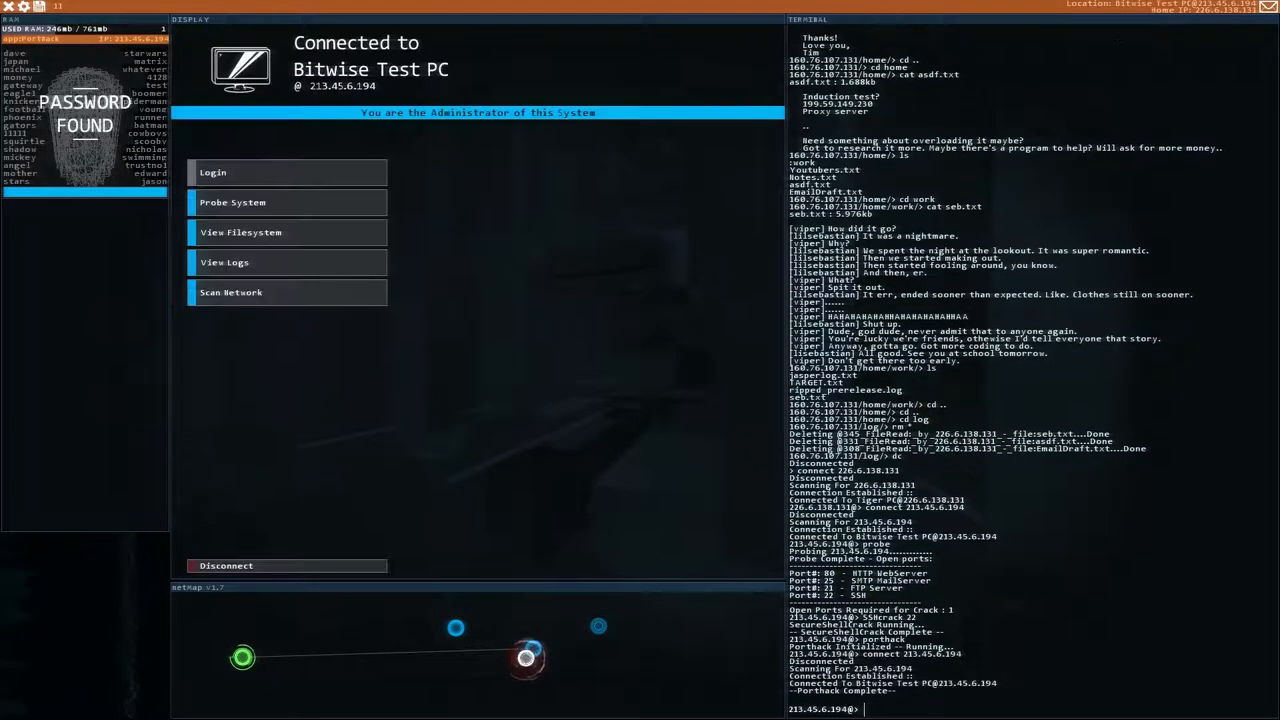
- Crack and wipe 185.15.146.145, probe 199.59.149.230, and open a Viper-Battlestation shell
{"action": "left_click", "coordinate": [240, 232]}
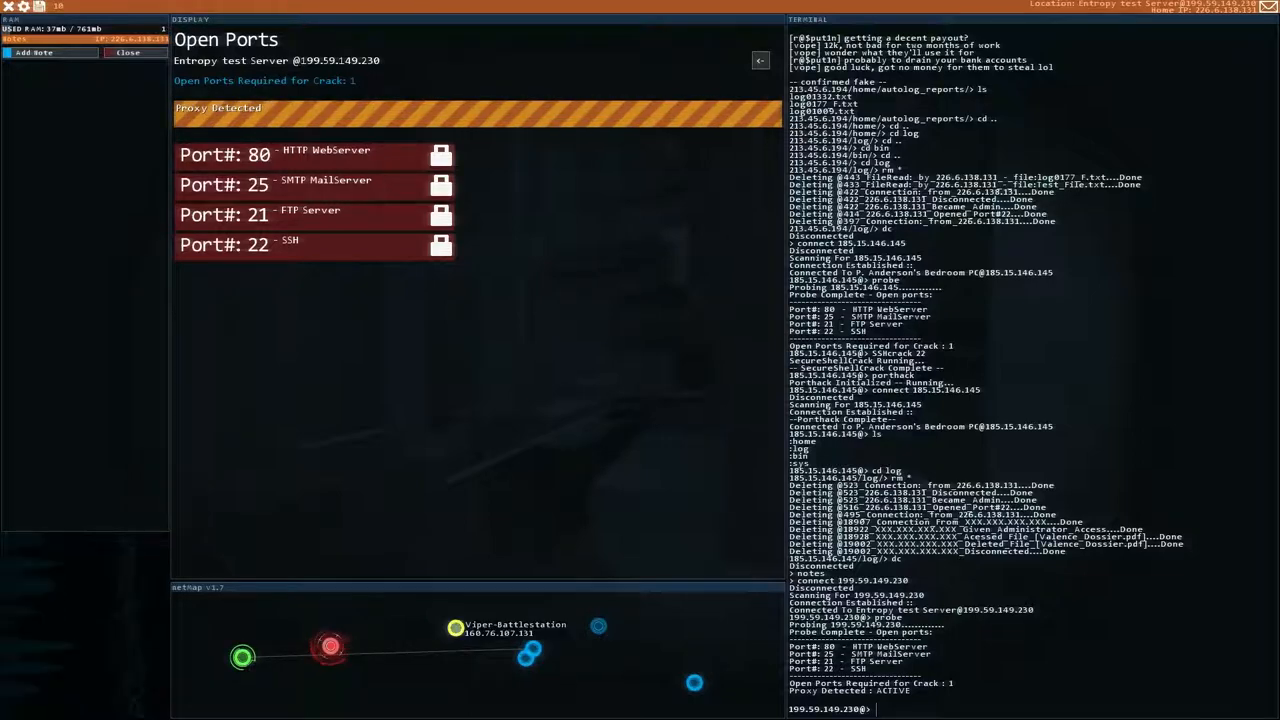
{"action": "left_click", "coordinate": [455, 628]}
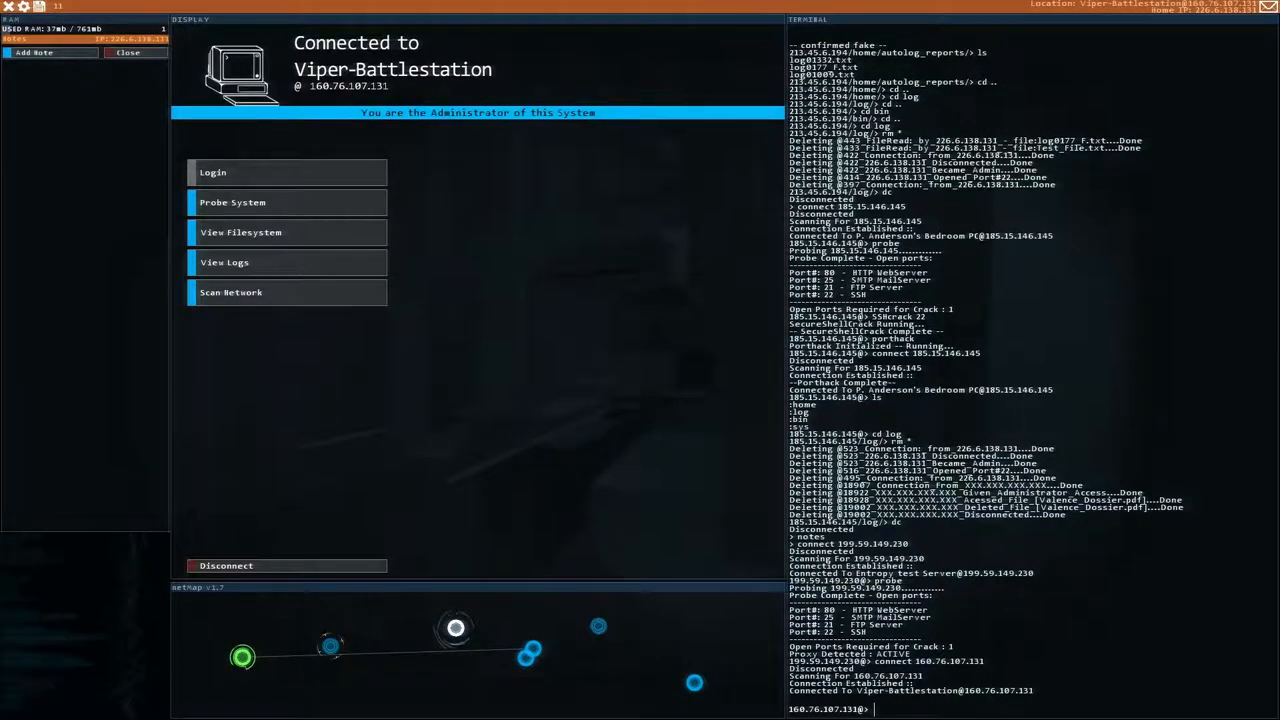
{"action": "type", "text": "shell"}
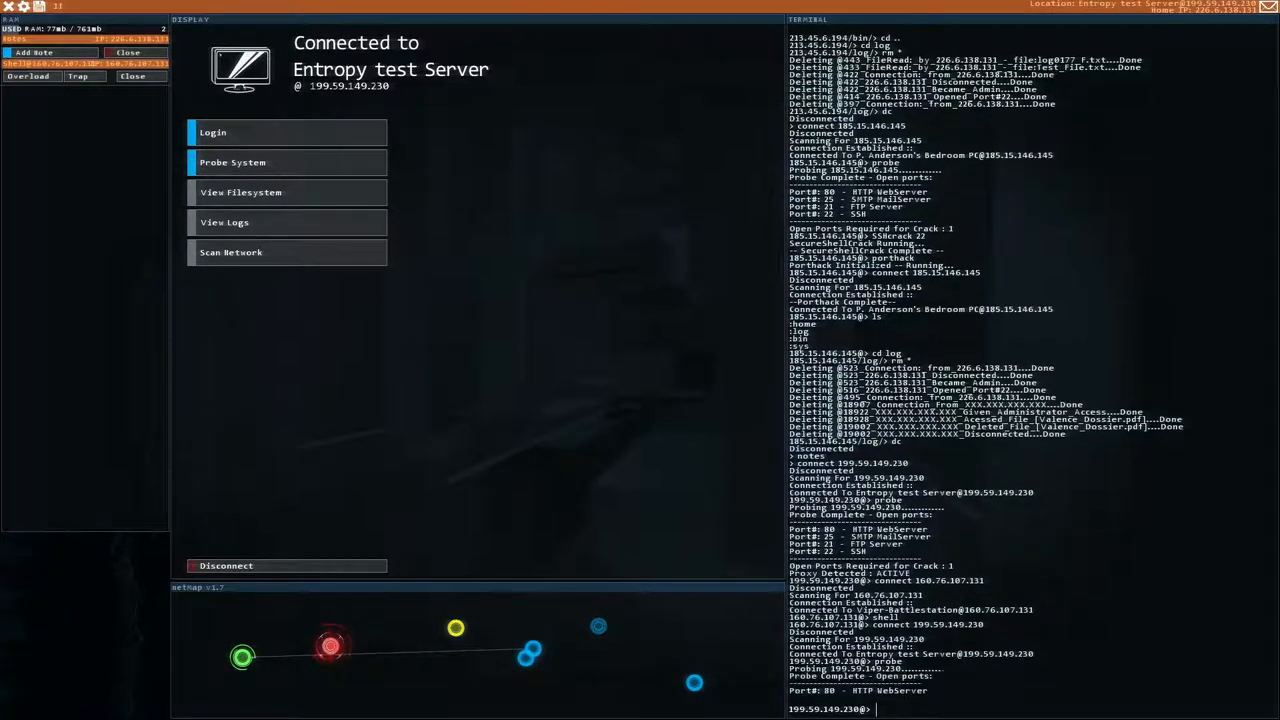
- Overload the proxy, sshcrack 22 and porthack, scp entropy_induction_test, connect to 21.214.104.192
{"action": "left_click", "coordinate": [233, 162]}
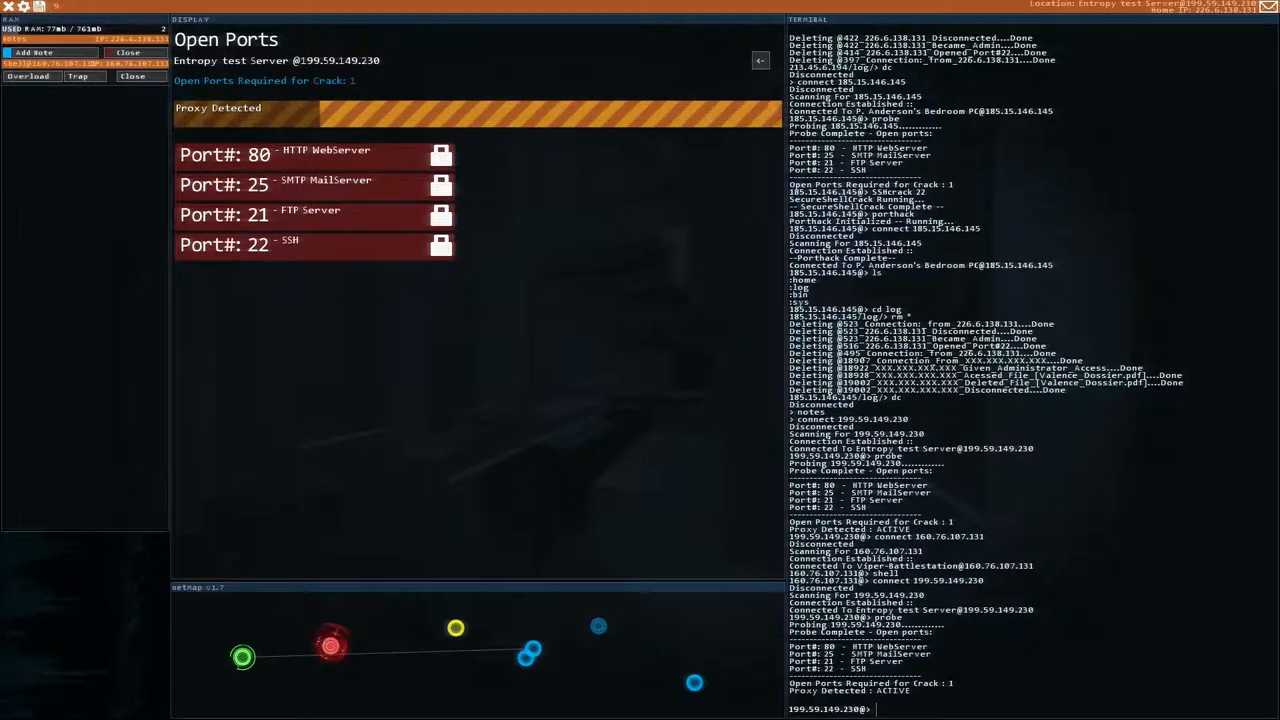
{"action": "type", "text": "s"}
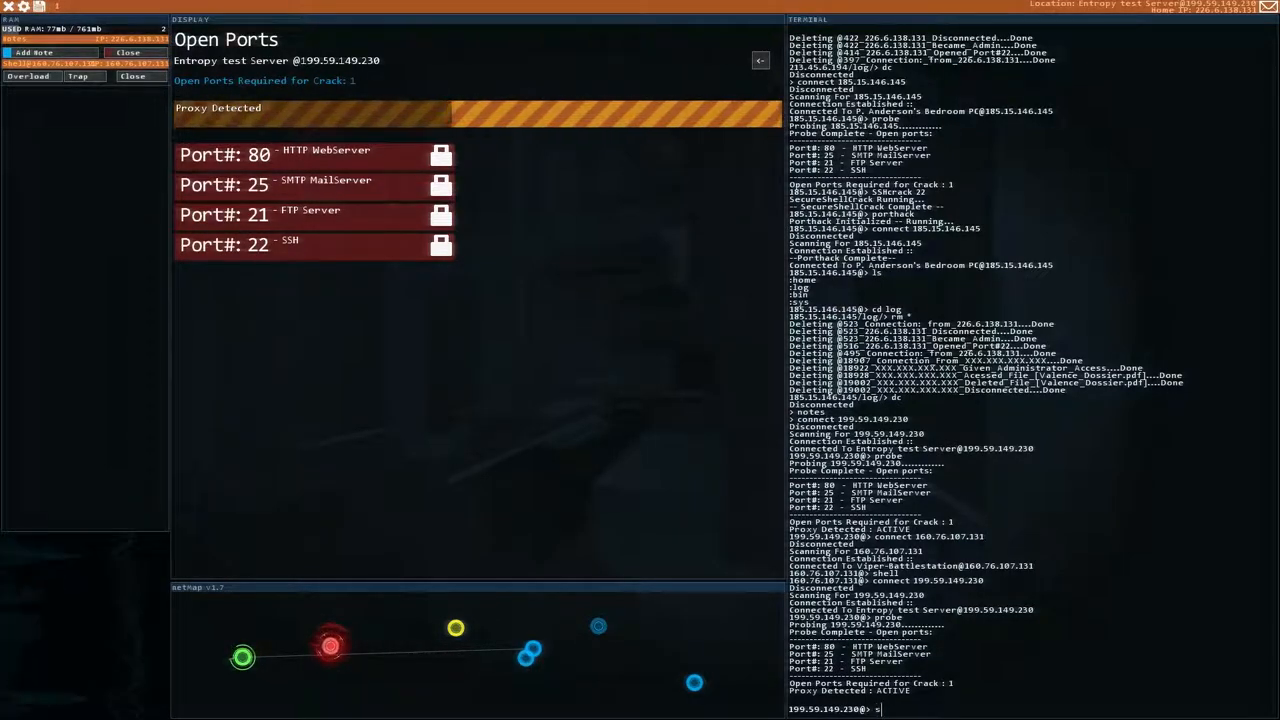
{"action": "type", "text": "sshcrack 22"}
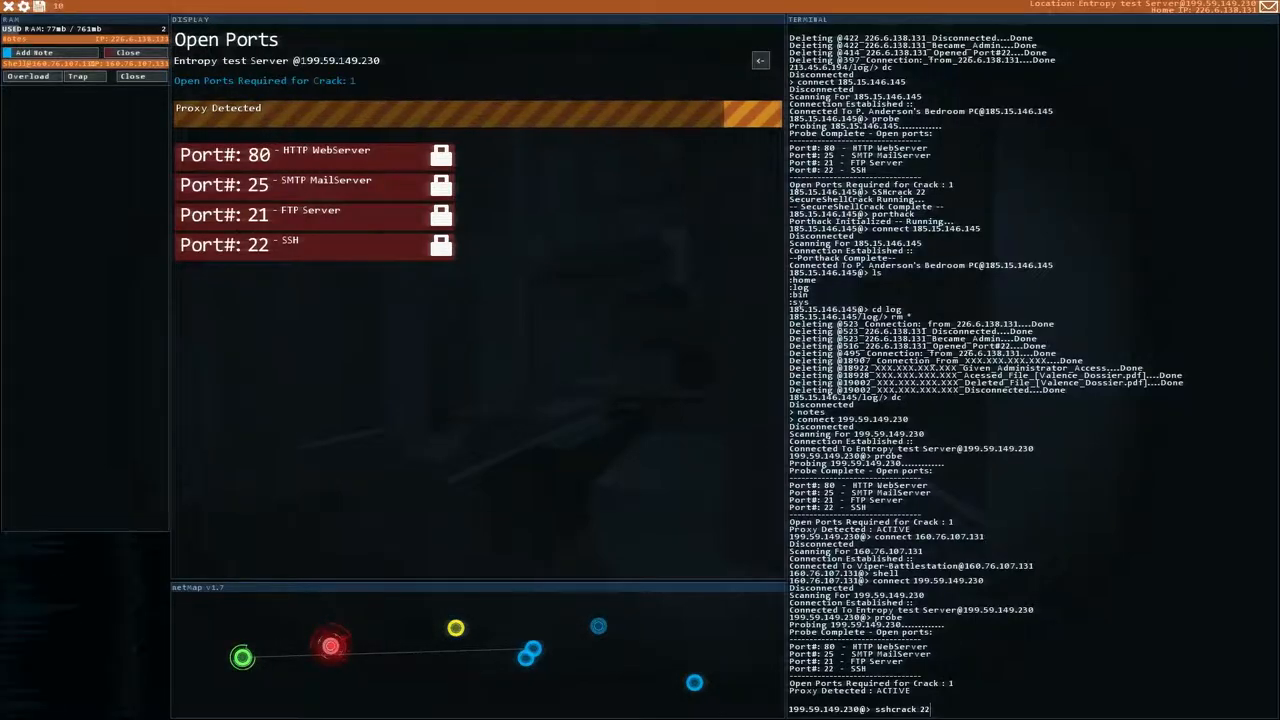
{"action": "key", "text": "enter"}
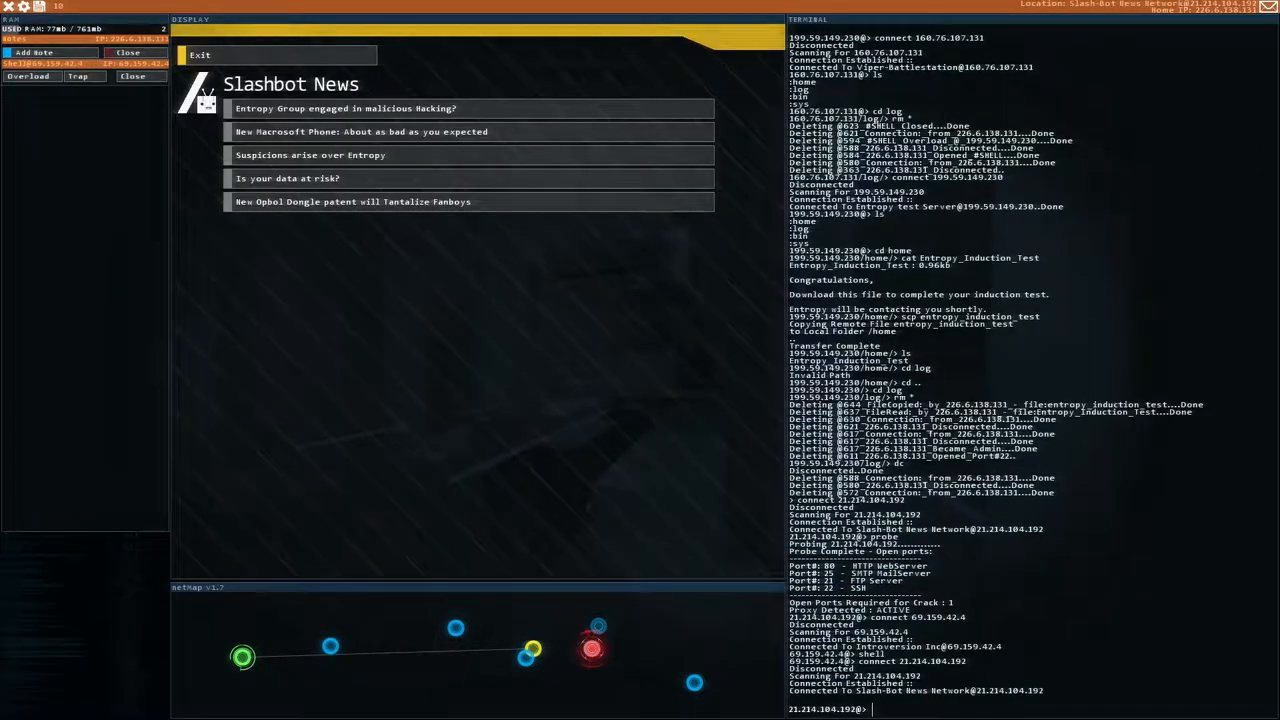
- Download ftpbounce.exe from 96.247.25.227, crack 153.83.7.20, and cd into PointClicker/Saves
{"action": "type", "text": "probe"}
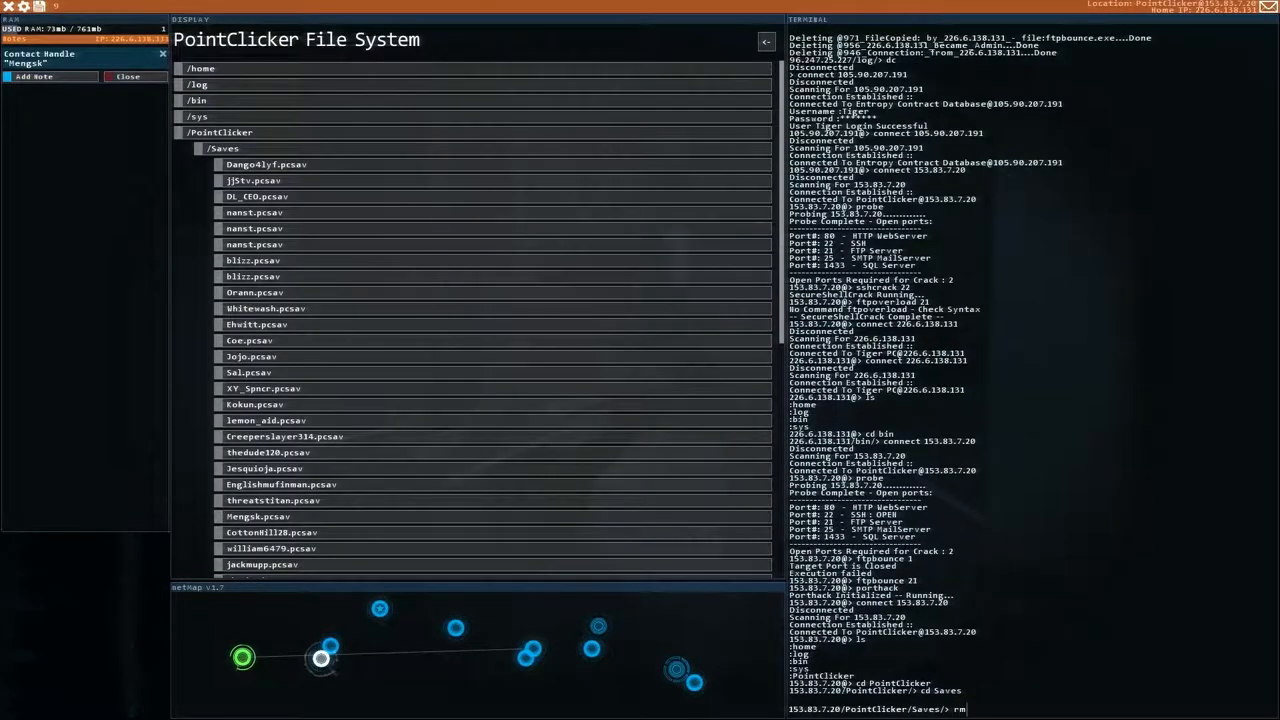
- Delete Mengsk.pcsav, go up one folder, and launch PointClicker
{"action": "type", "text": "Mengsk"}
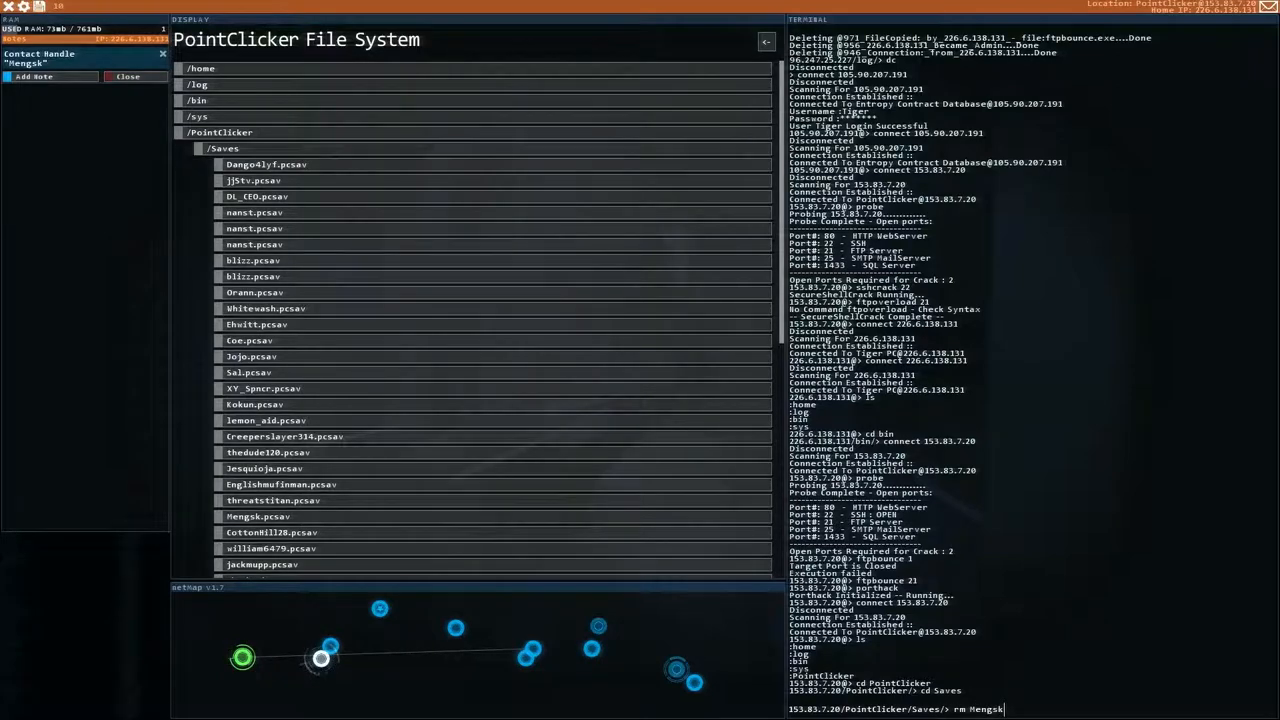
{"action": "type", "text": ".pcsav"}
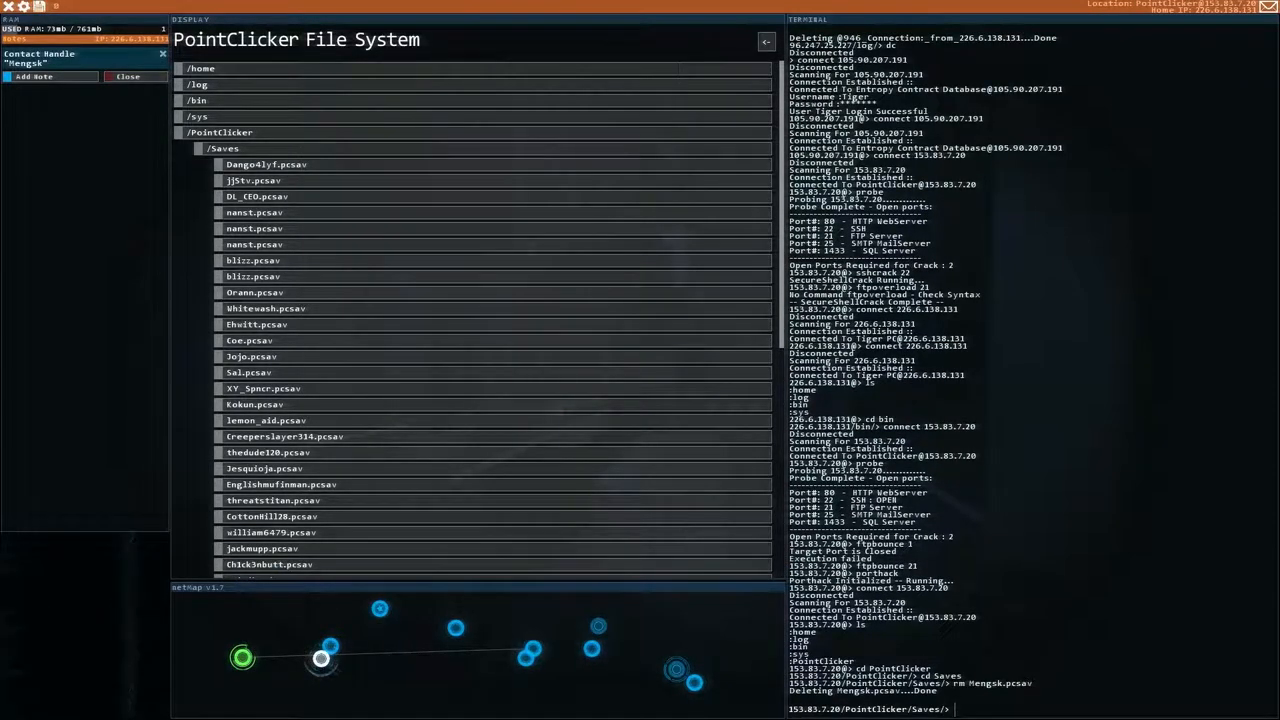
{"action": "type", "text": "cd .."}
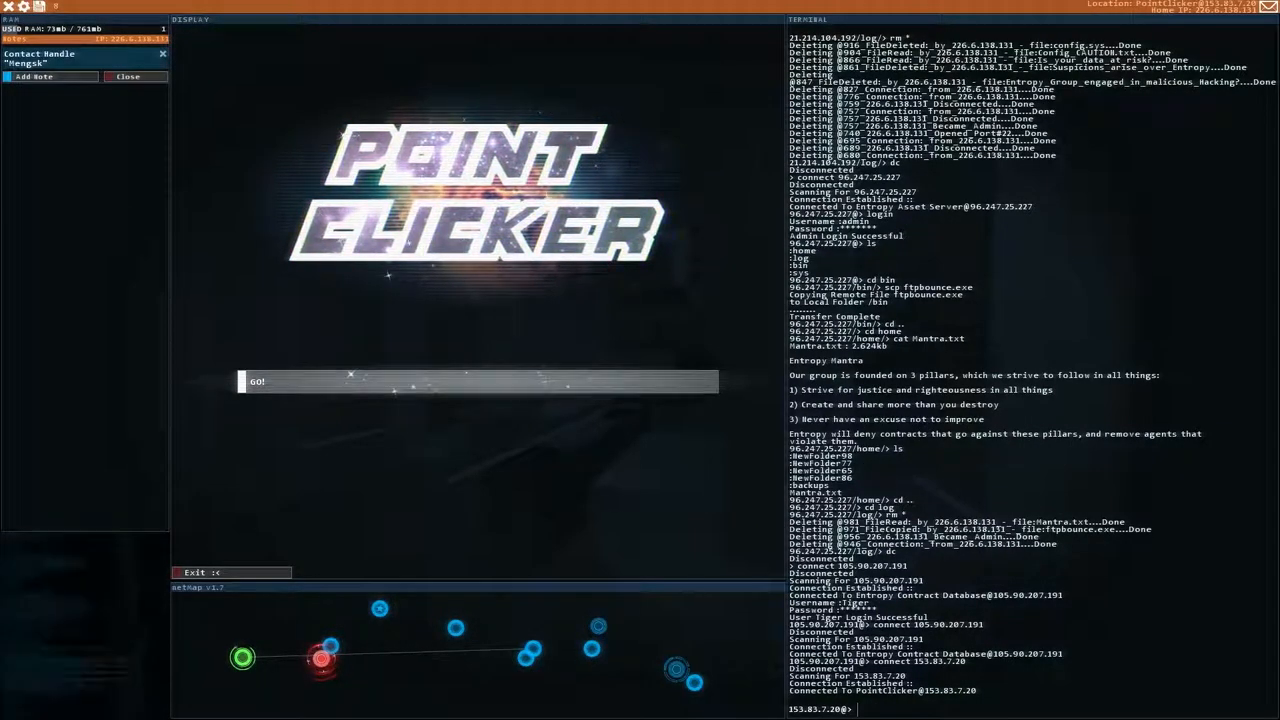
- Start a new PointClicker game and buy the Click Me! upgrade three times
{"action": "left_click", "coordinate": [478, 381]}
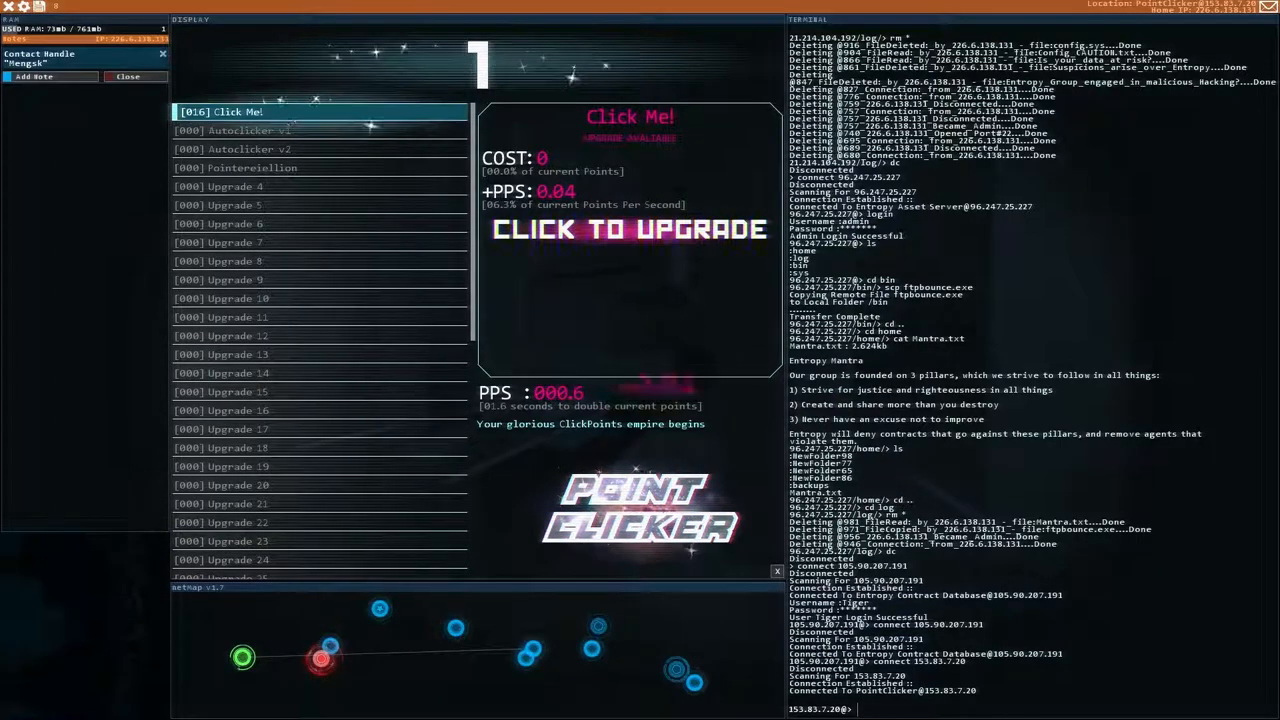
{"action": "left_click", "coordinate": [629, 117]}
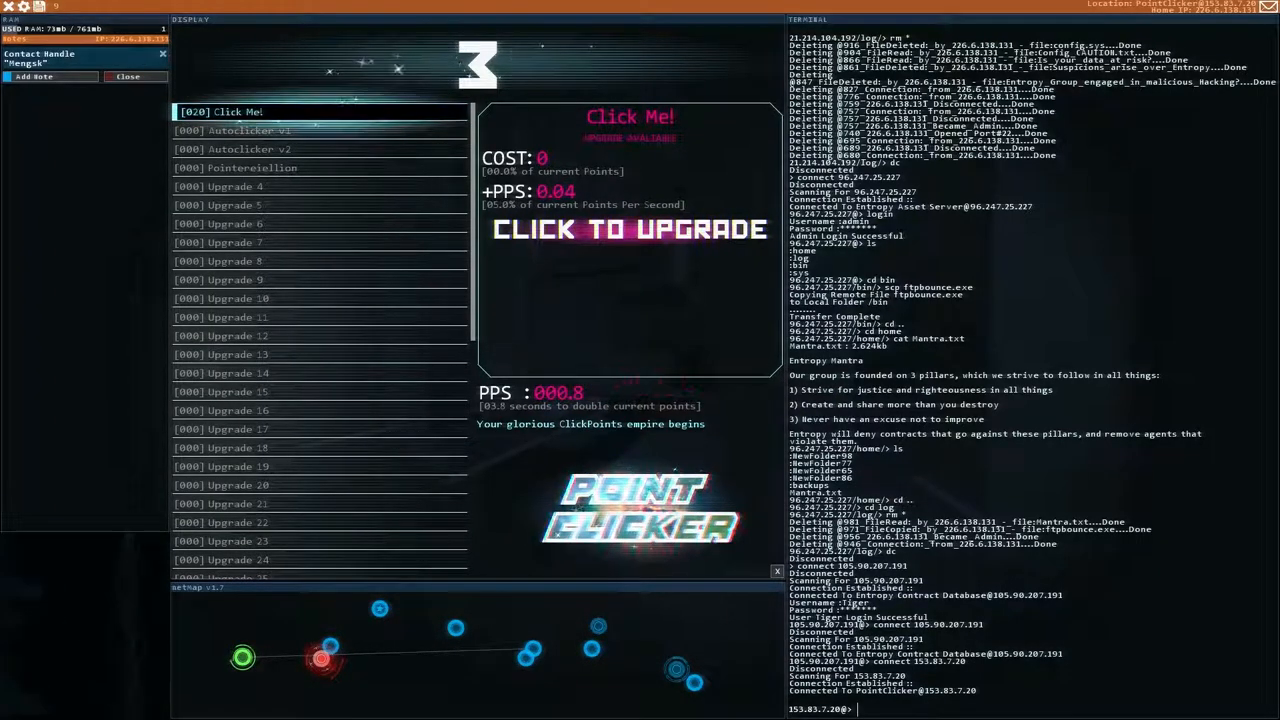
{"action": "left_click", "coordinate": [629, 230]}
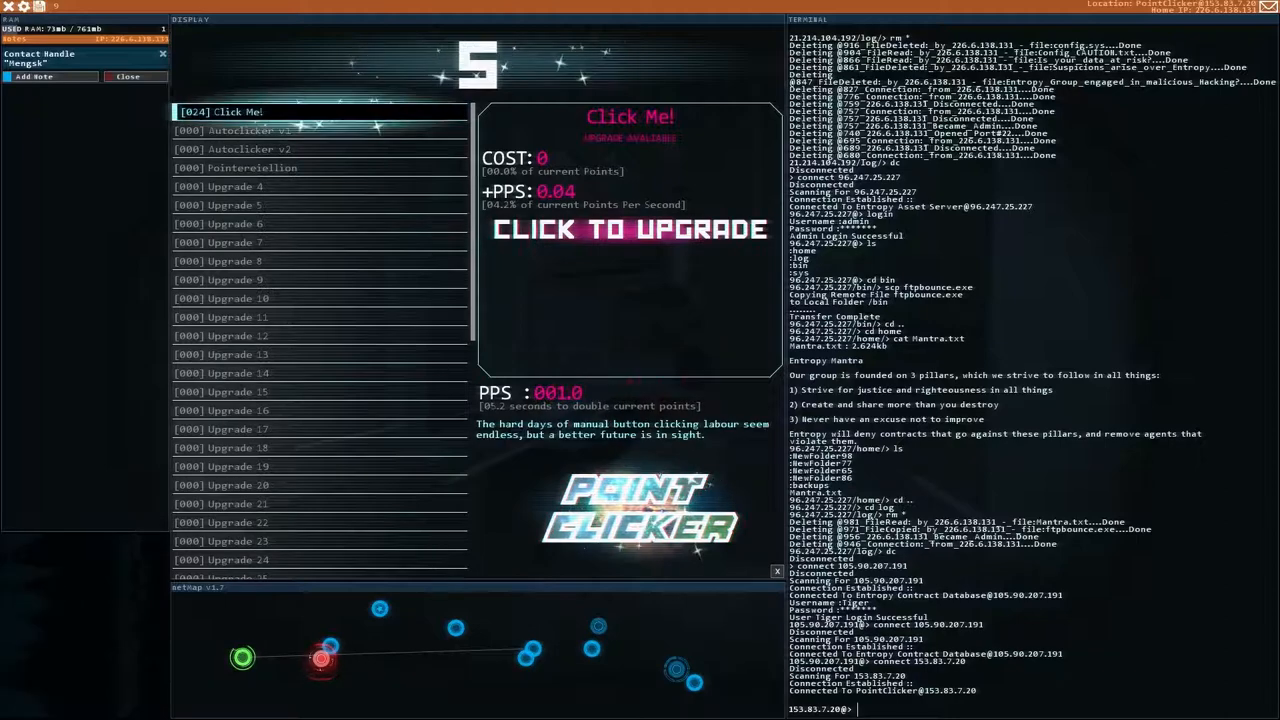
{"action": "left_click", "coordinate": [629, 229]}
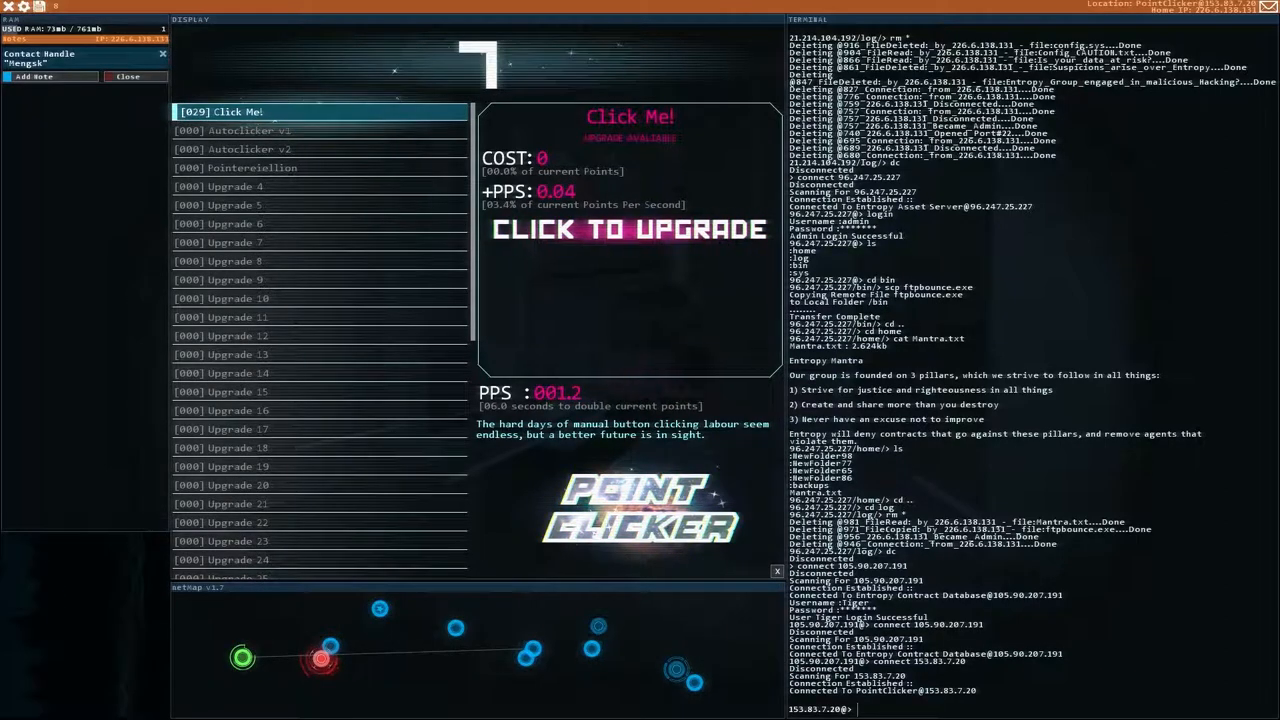